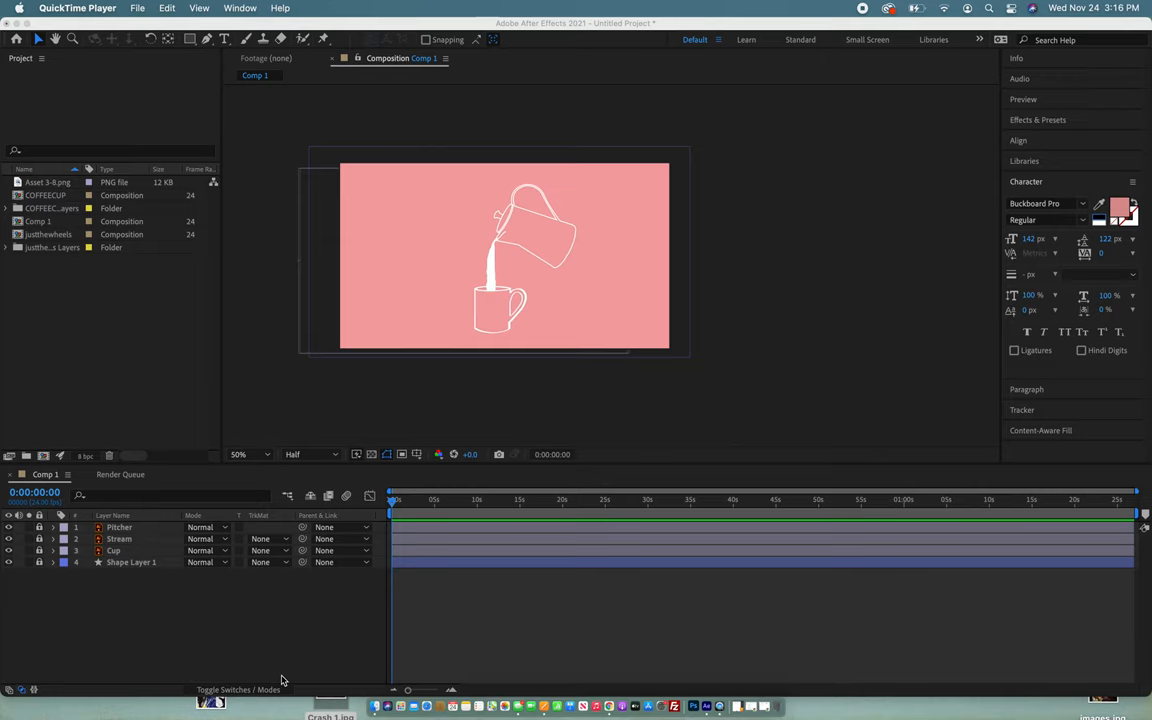
mouse_move(514, 263)
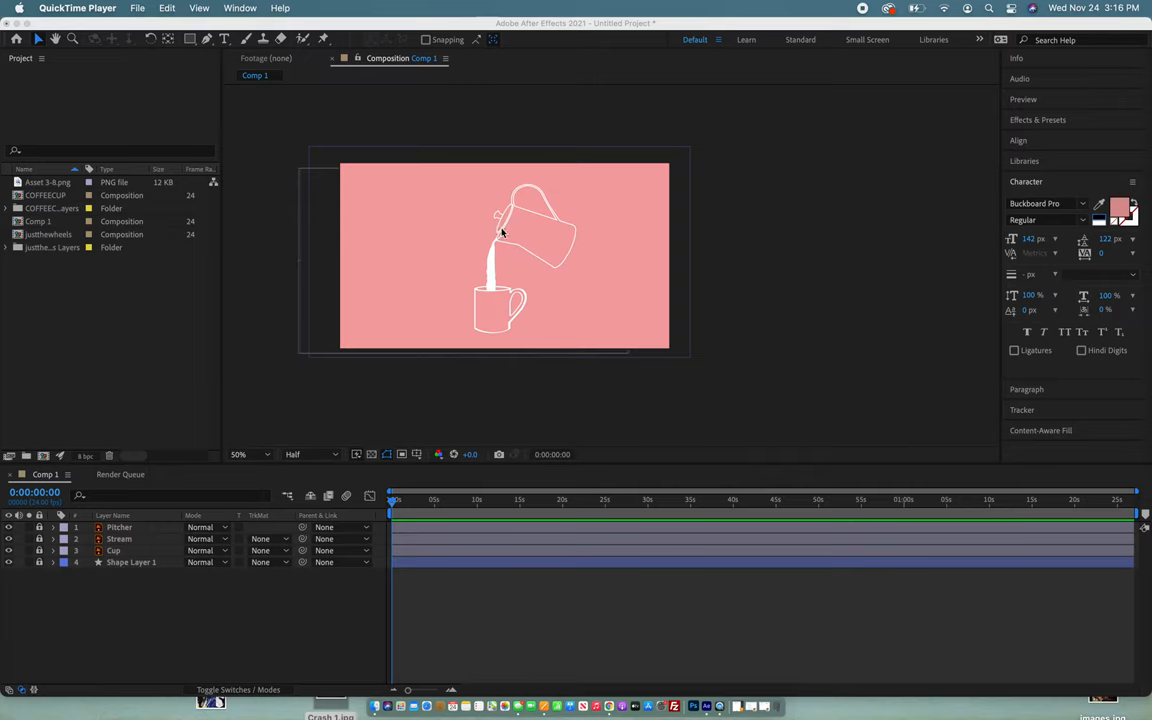
mouse_move(383, 393)
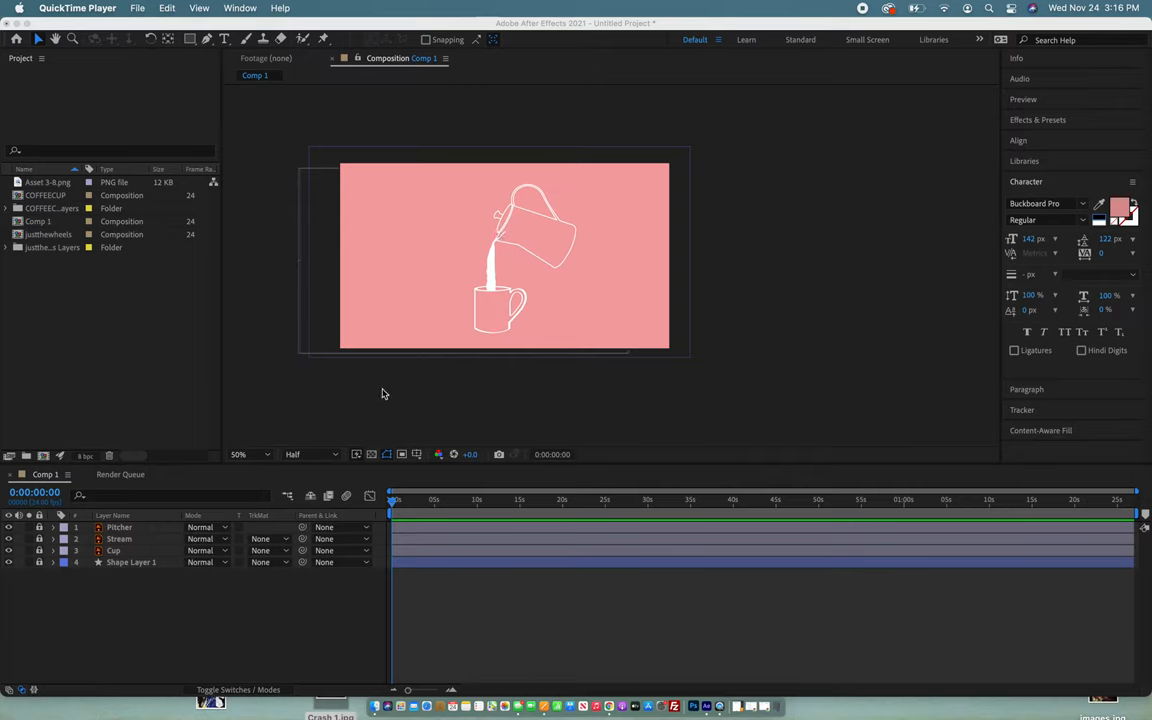
mouse_move(449, 324)
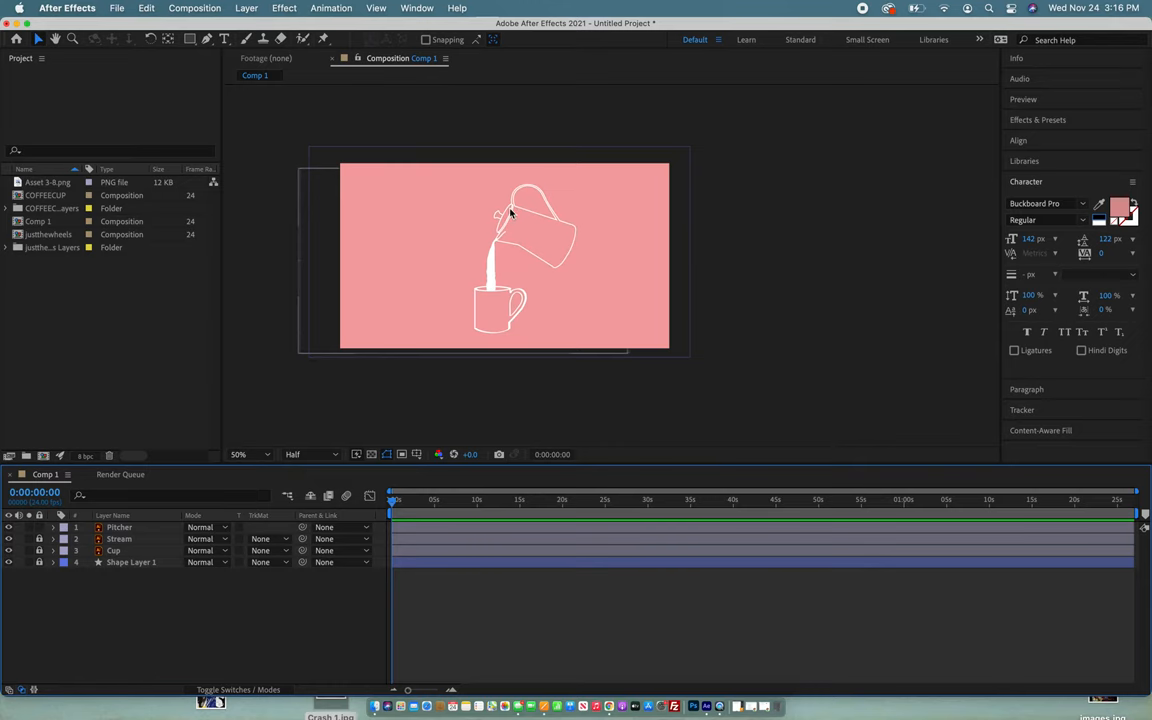
Step: Move the Pitcher layer's anchor point to the spout and drag the pitcher back into pouring position
left_click(118, 527)
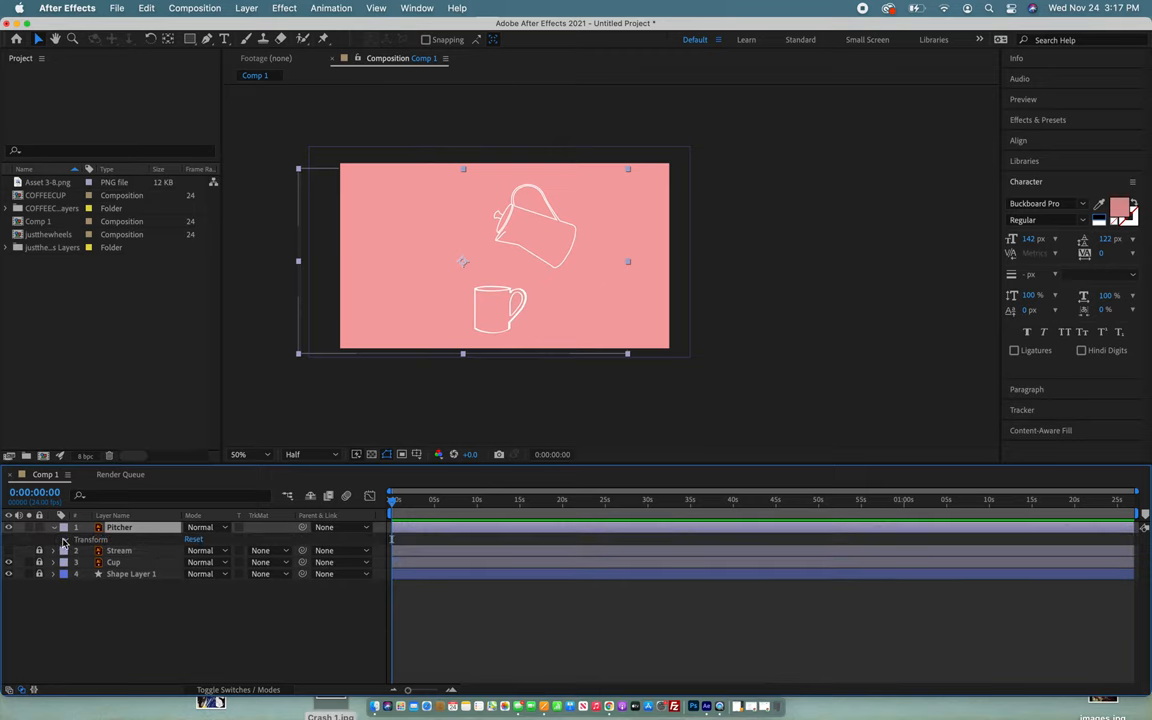
left_click(53, 539)
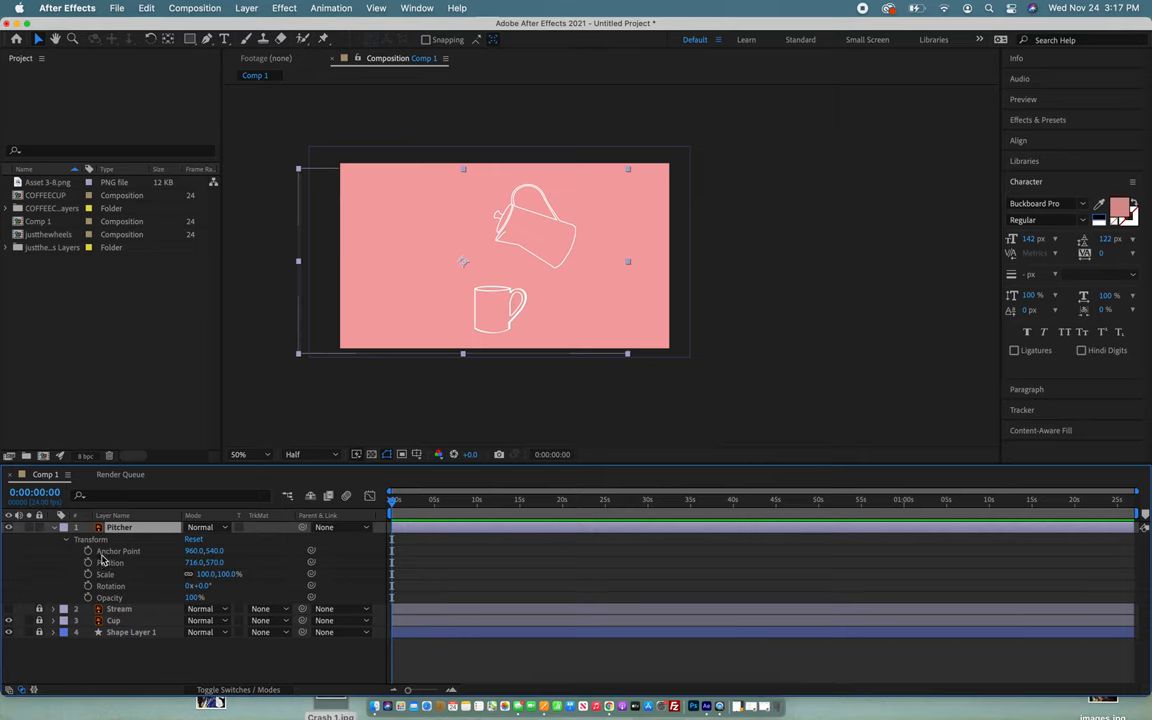
mouse_move(528, 216)
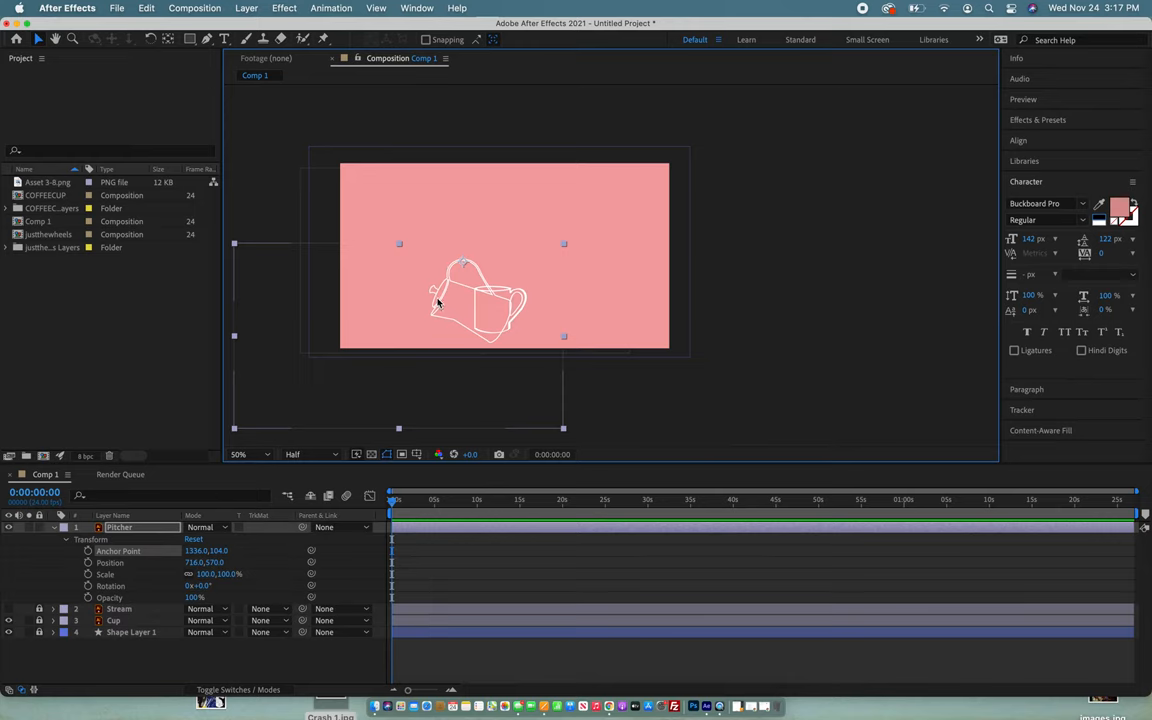
left_click_drag(470, 300, 545, 215)
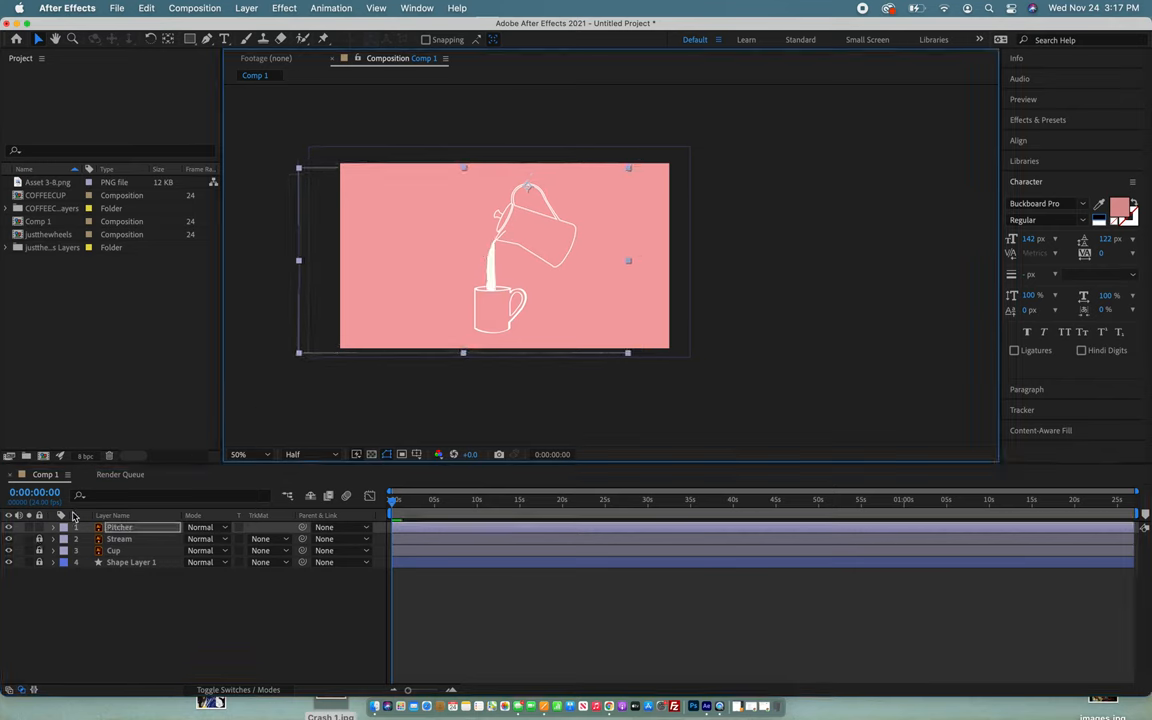
Step: Rotate the Pitcher layer about +56° so the pitcher stands upright above the cup
left_click(53, 527)
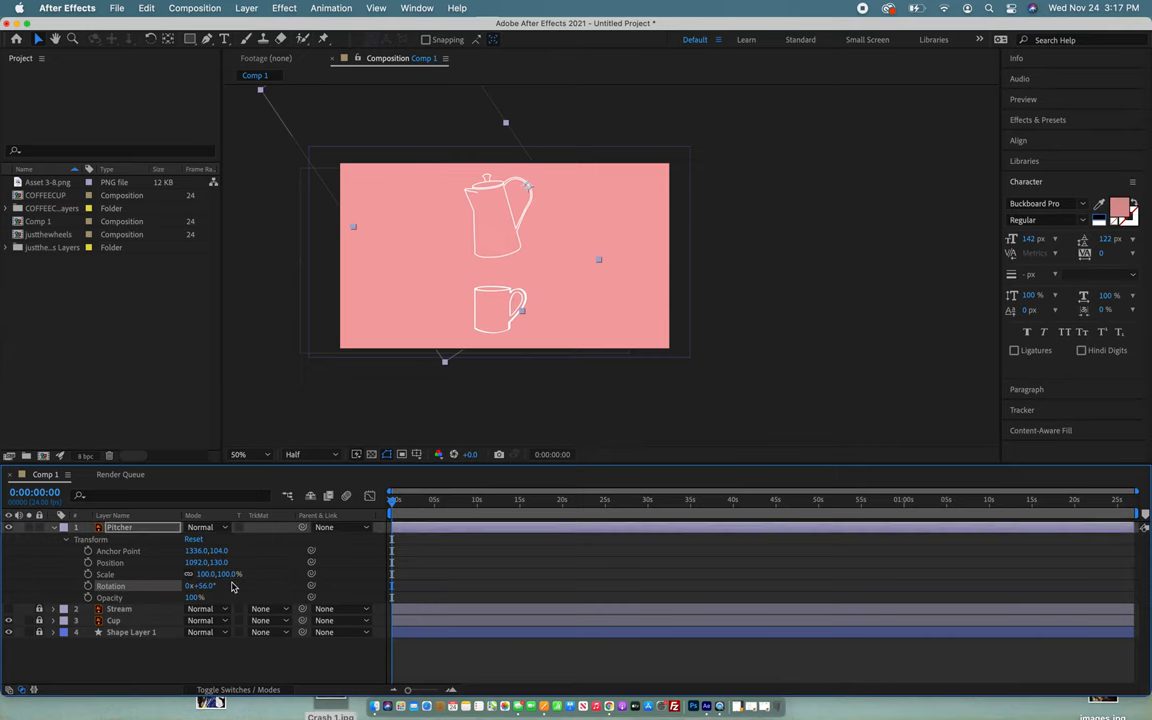
mouse_move(175, 581)
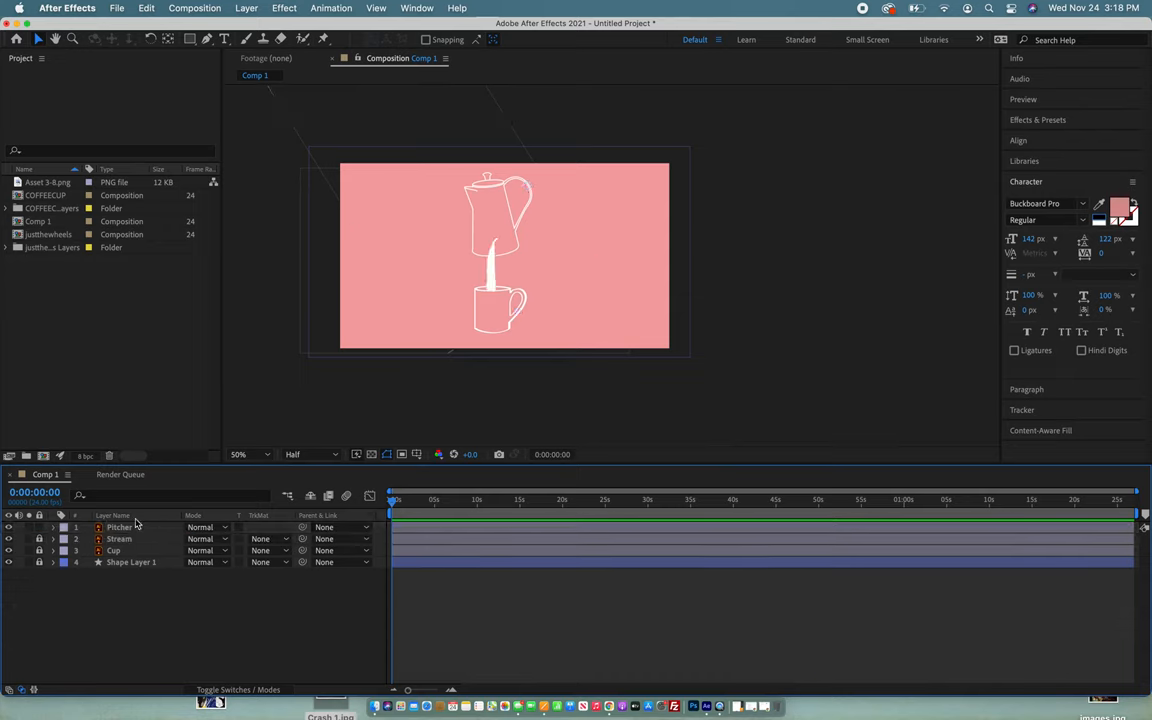
Step: Set a Pitcher Rotation keyframe at 0:00 and scrub near one second to preview
left_click(53, 527)
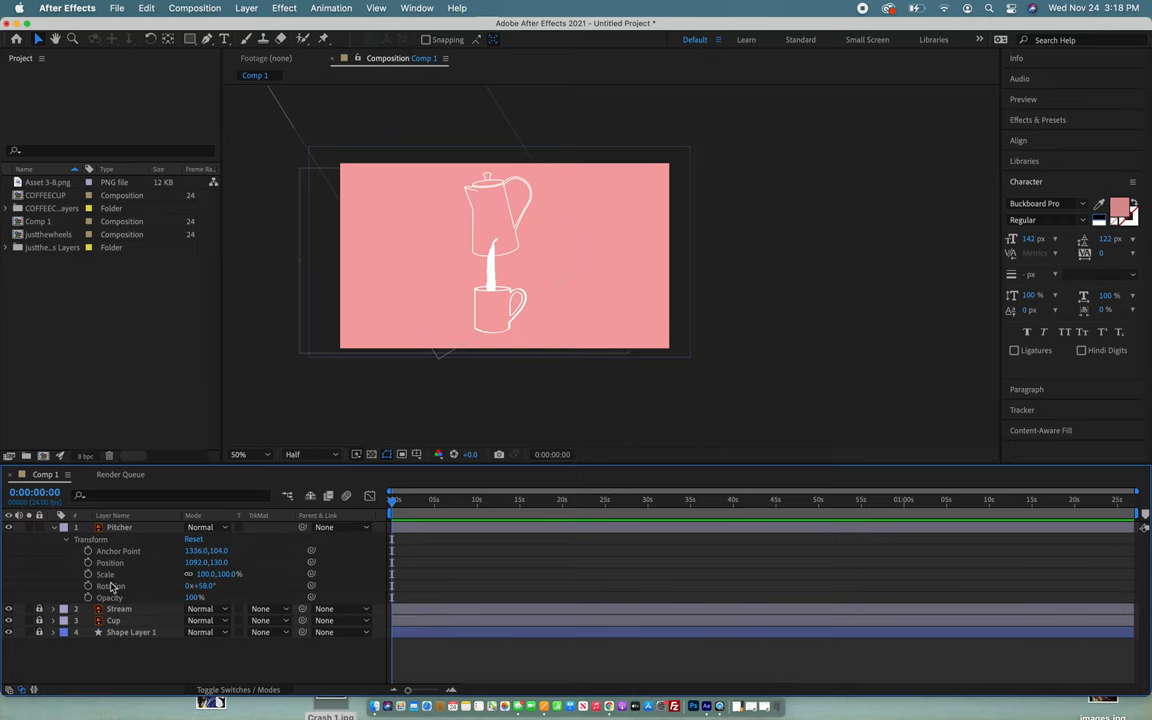
mouse_move(88, 575)
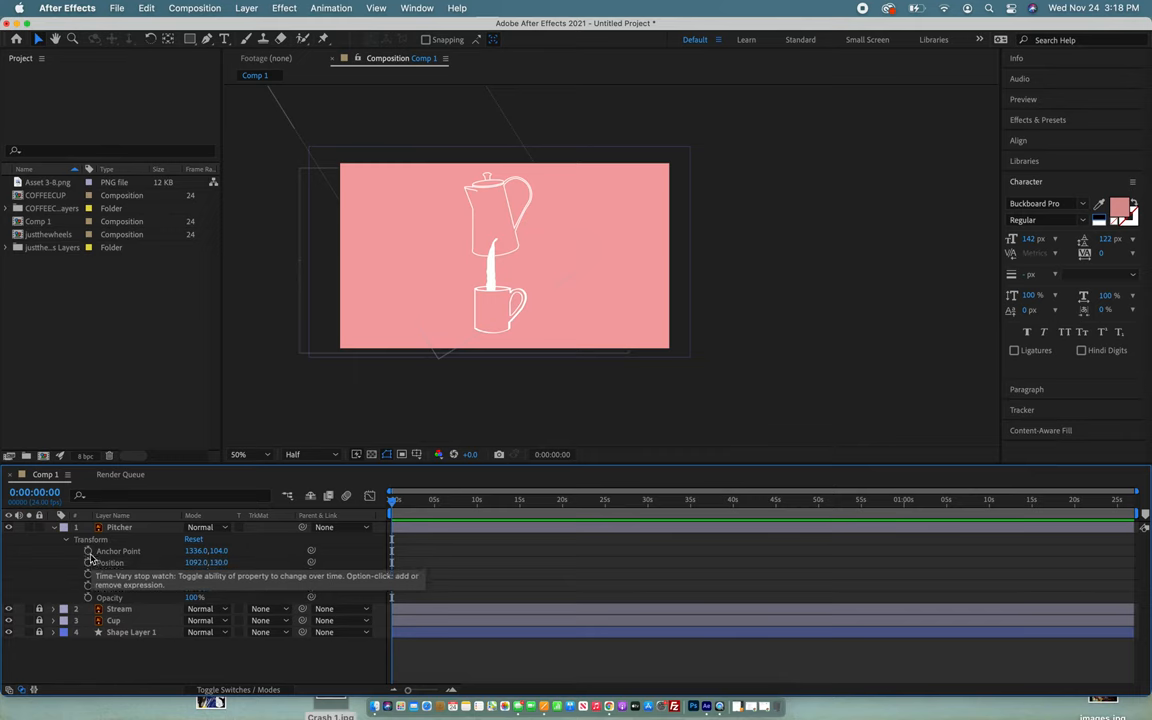
mouse_move(92, 581)
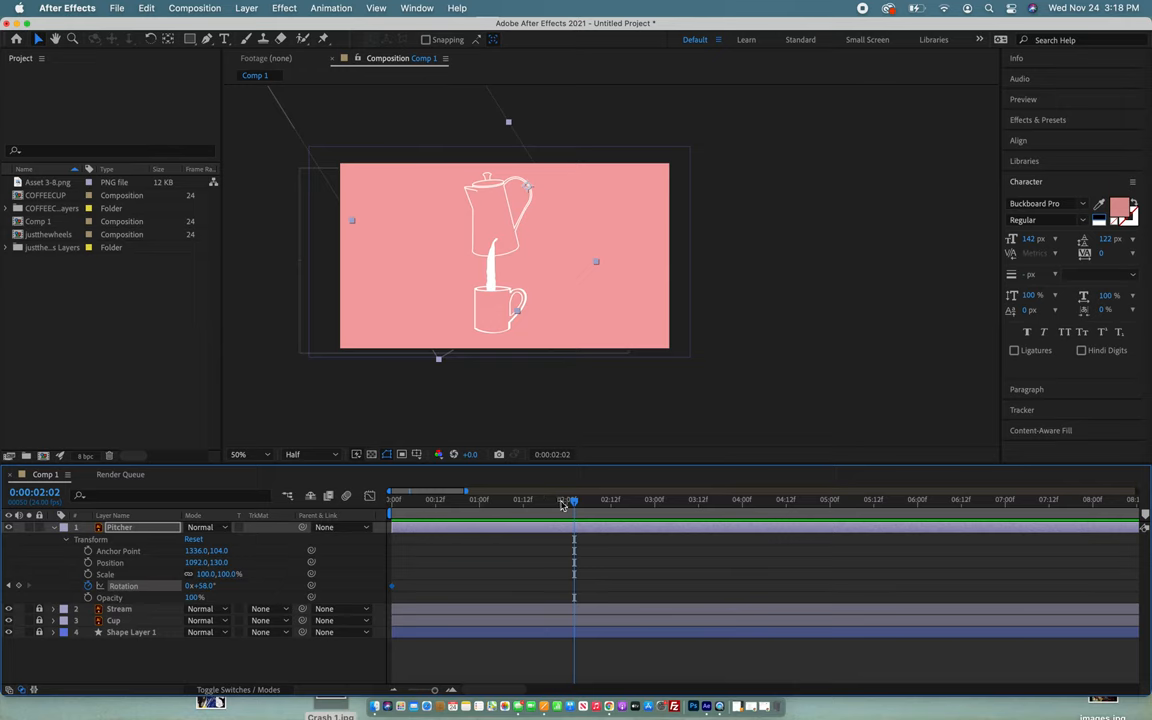
left_click(481, 500)
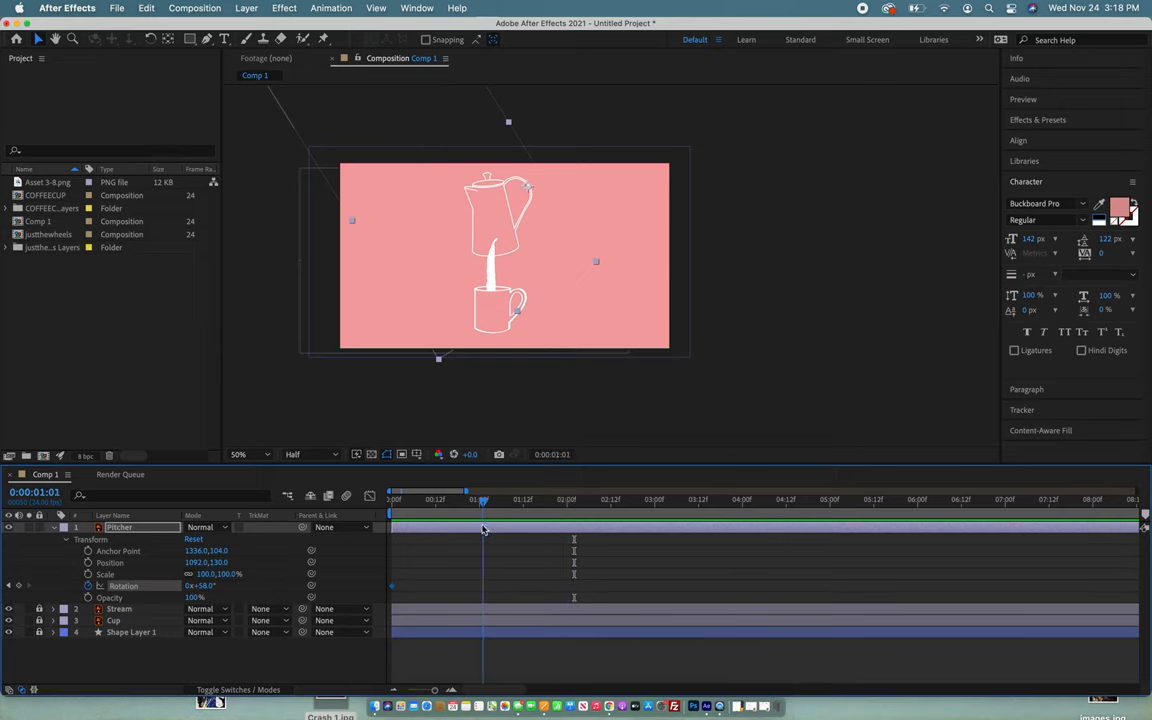
left_click_drag(480, 498, 478, 498)
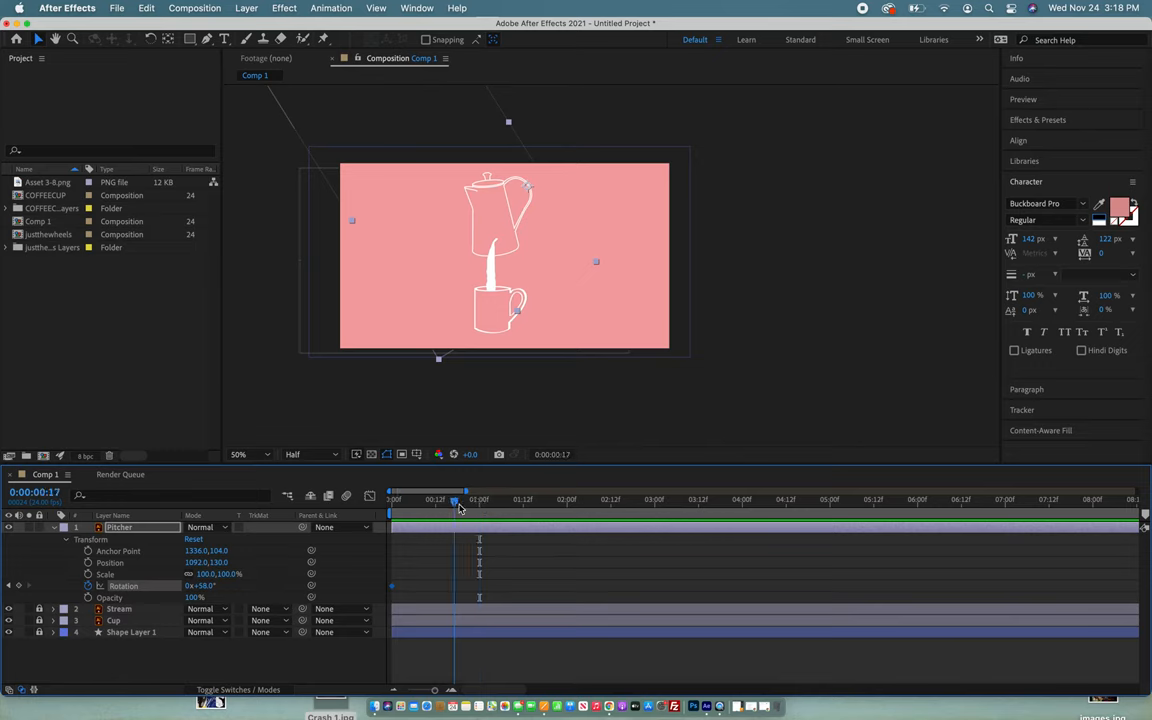
left_click_drag(453, 499, 478, 499)
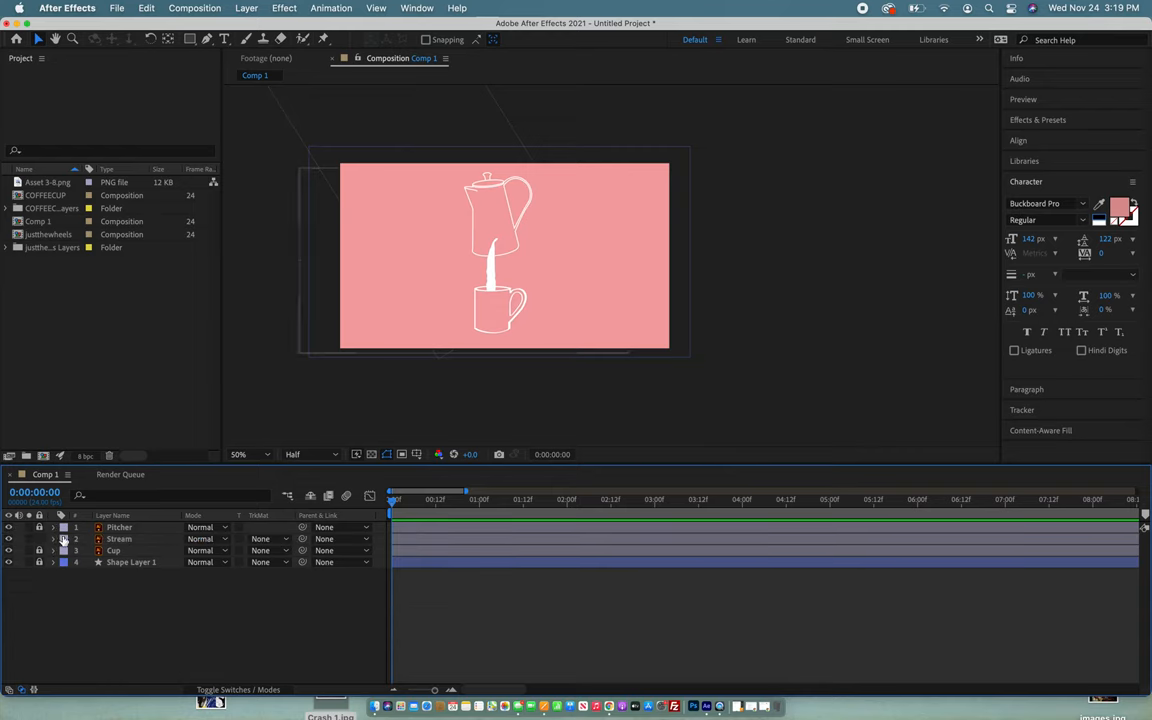
Step: Add a 0° Rotation keyframe near one second and start the Stream layer at one second
left_click(54, 539)
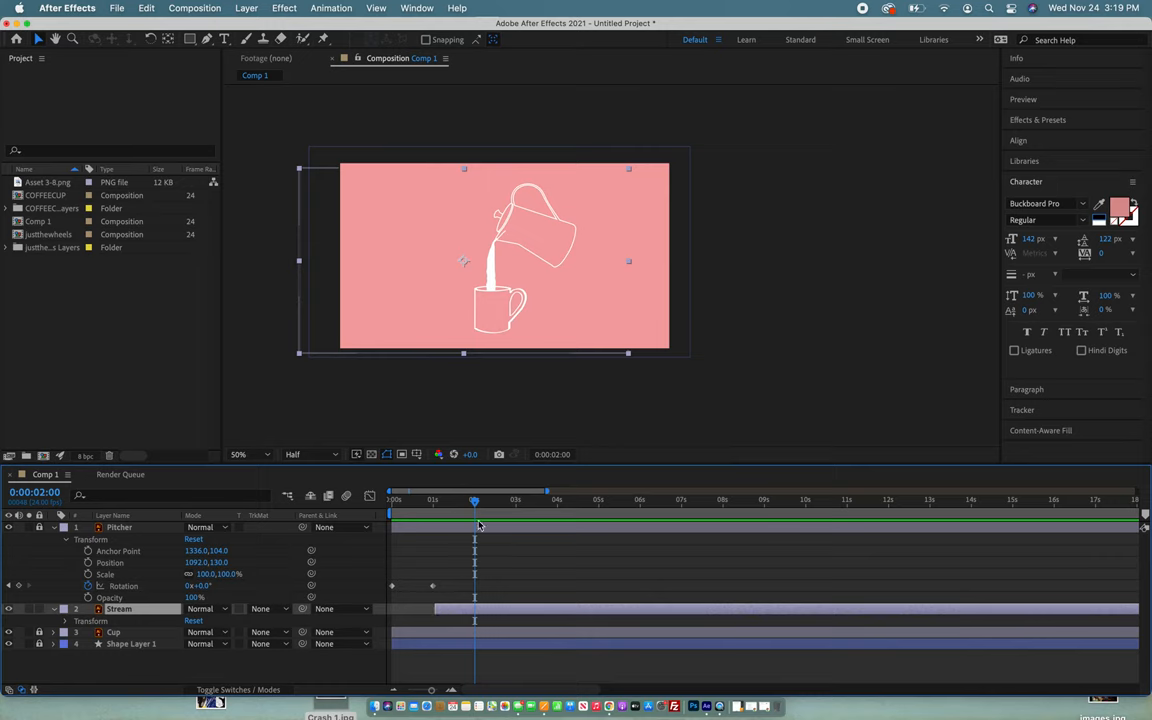
left_click_drag(474, 500, 469, 500)
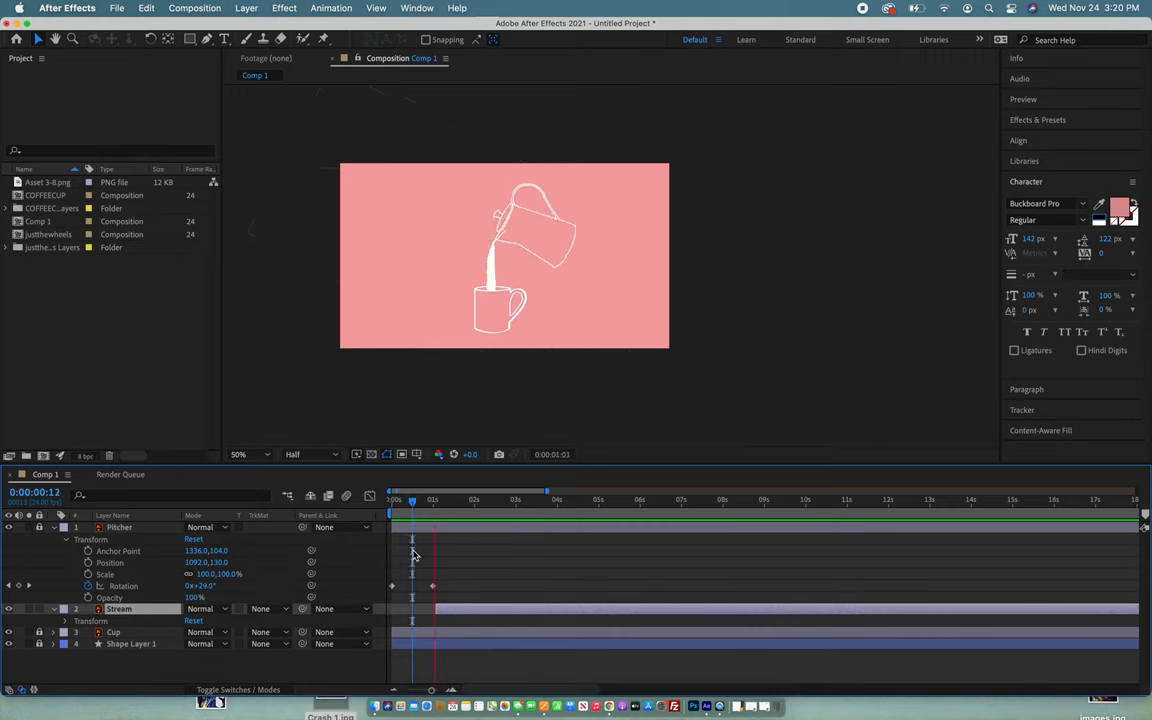
left_click(477, 500)
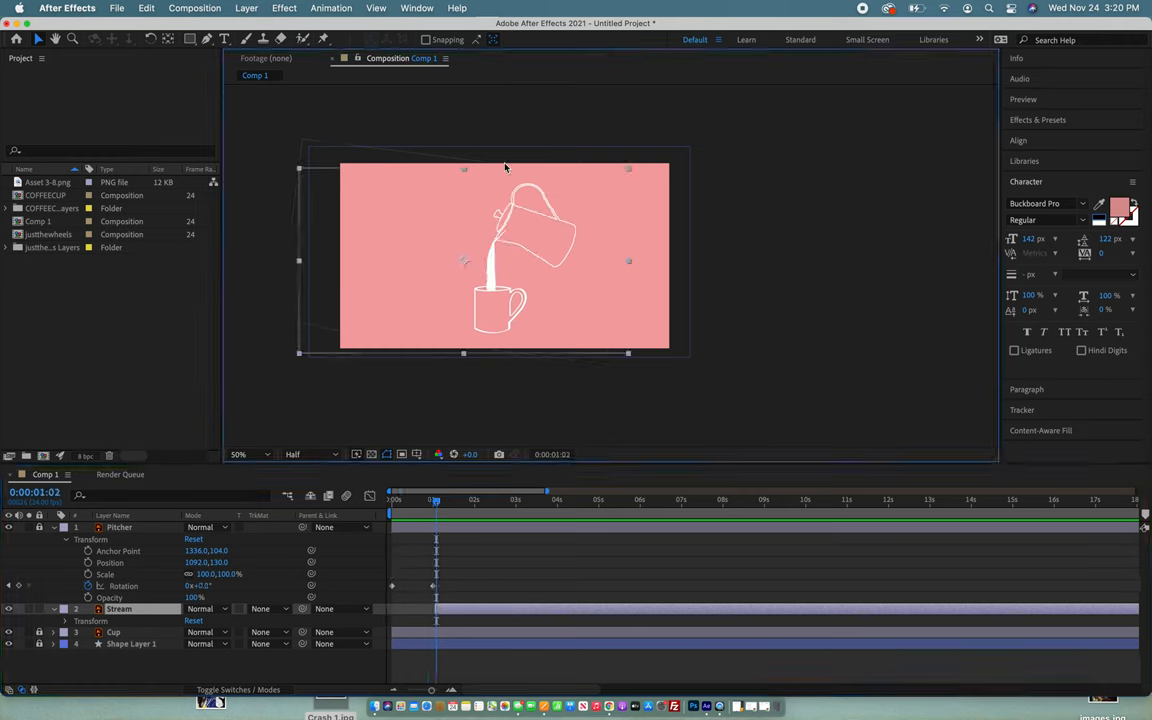
Step: Apply Wave Warp to Stream: wave height 3, direction 107°, wave speed 4.9
left_click(457, 8)
type("wave")
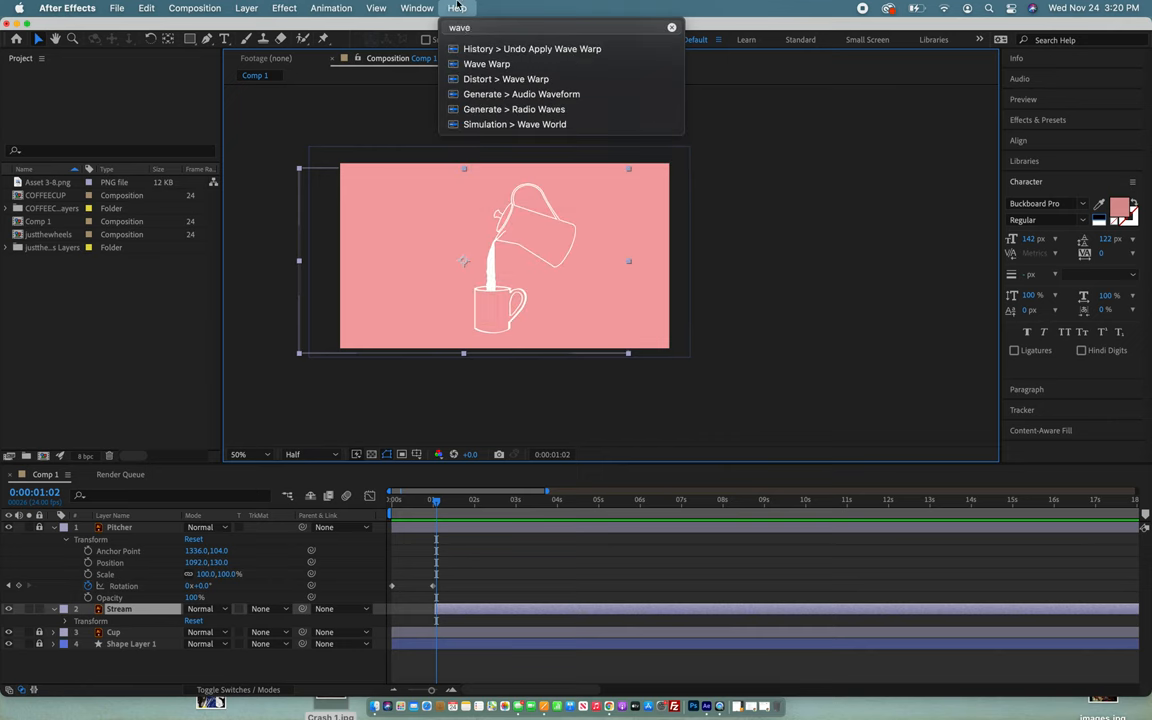
left_click(506, 79)
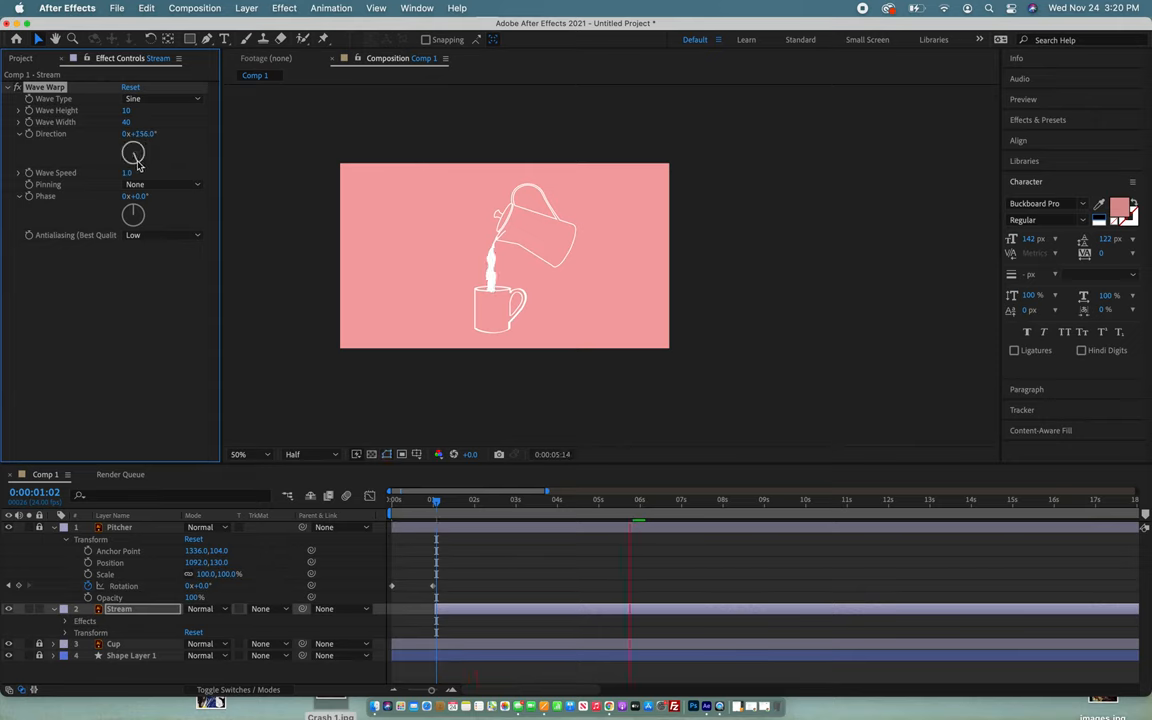
left_click_drag(133, 152, 130, 160)
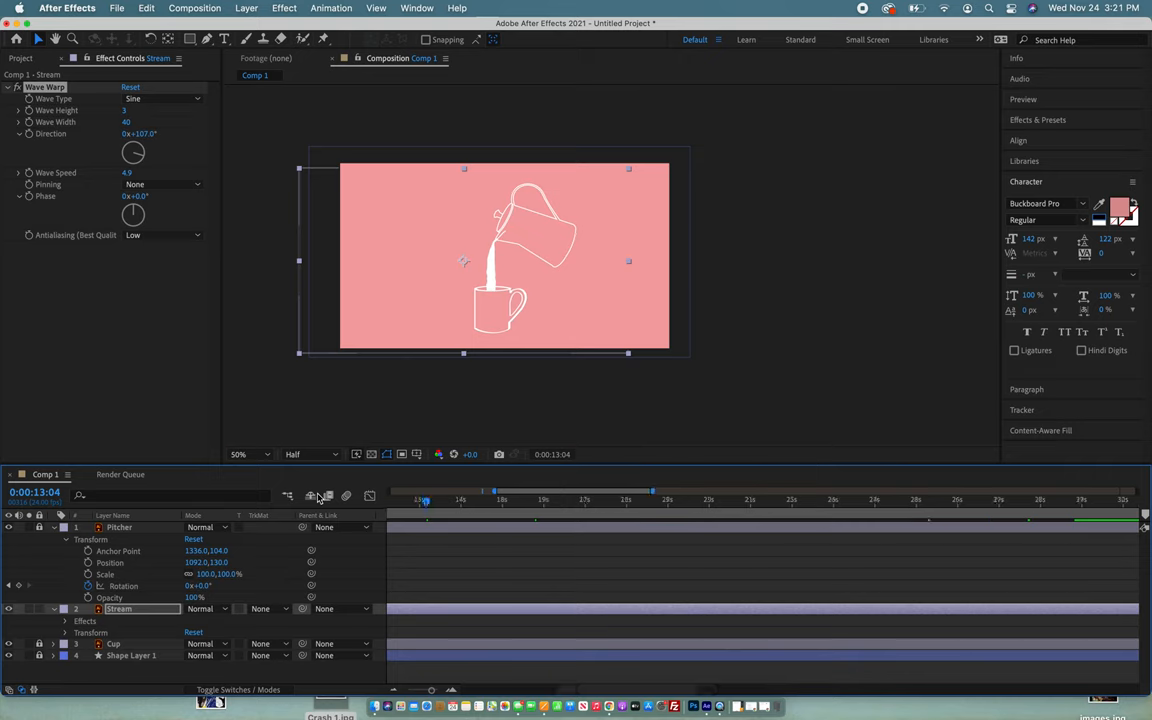
left_click(488, 499)
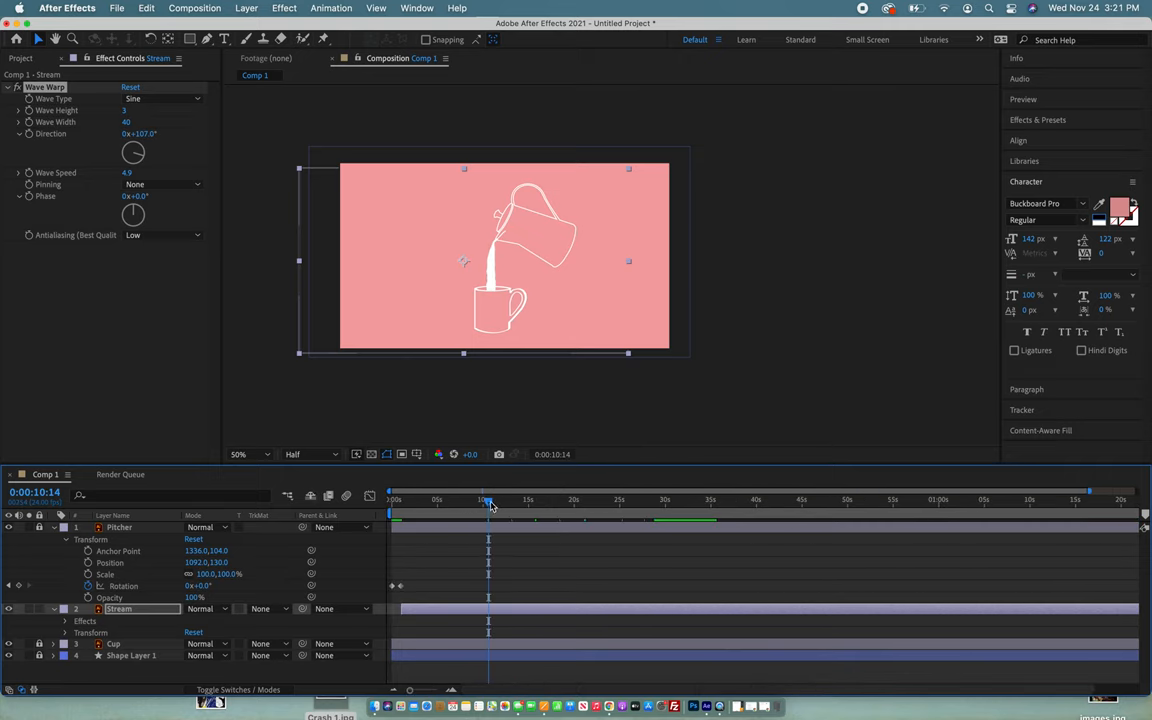